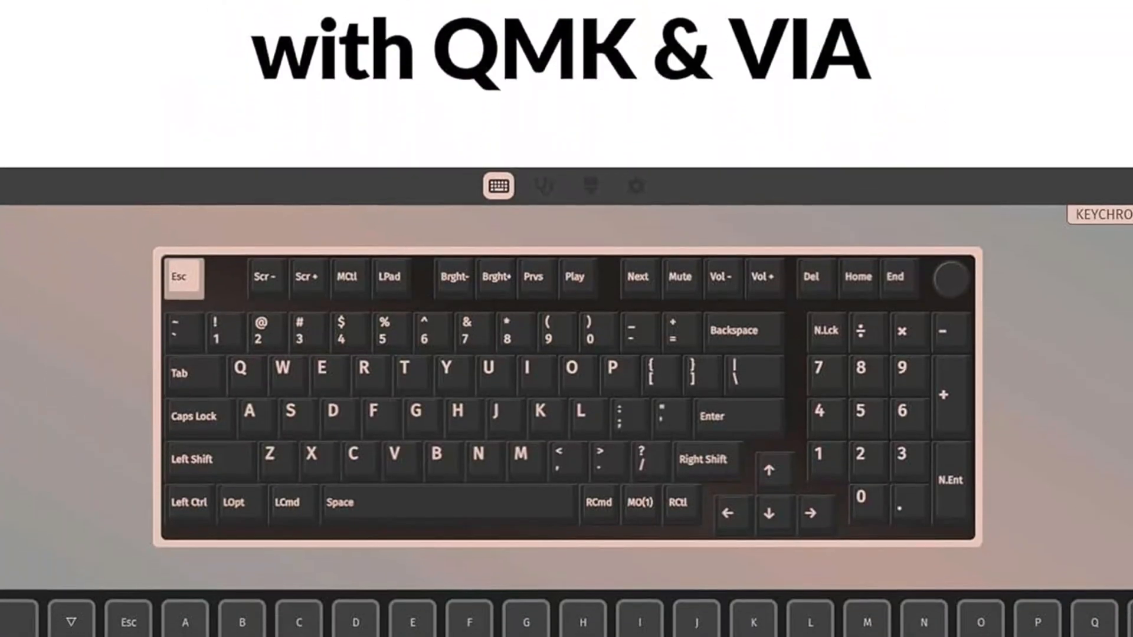
scroll("down", 3)
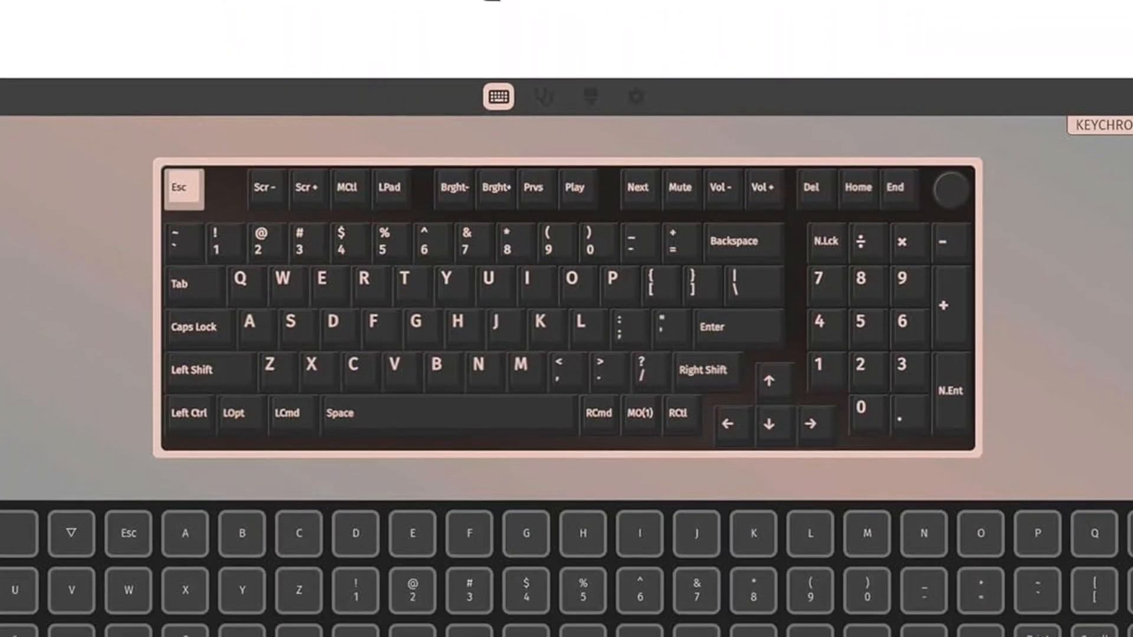
scroll("down", 3)
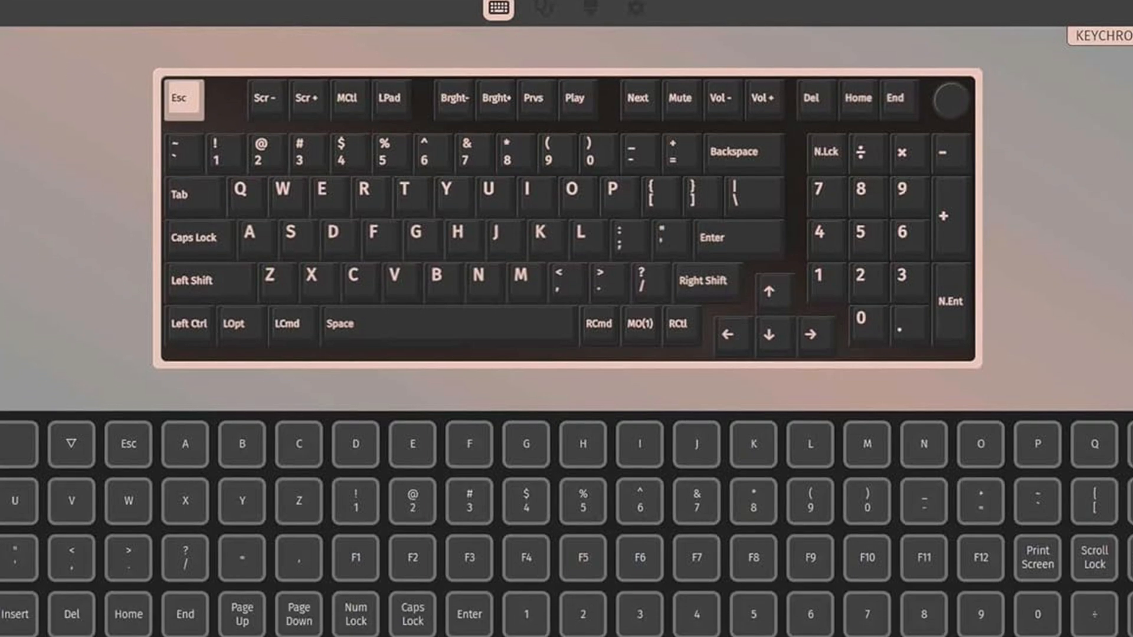
scroll("down", 3)
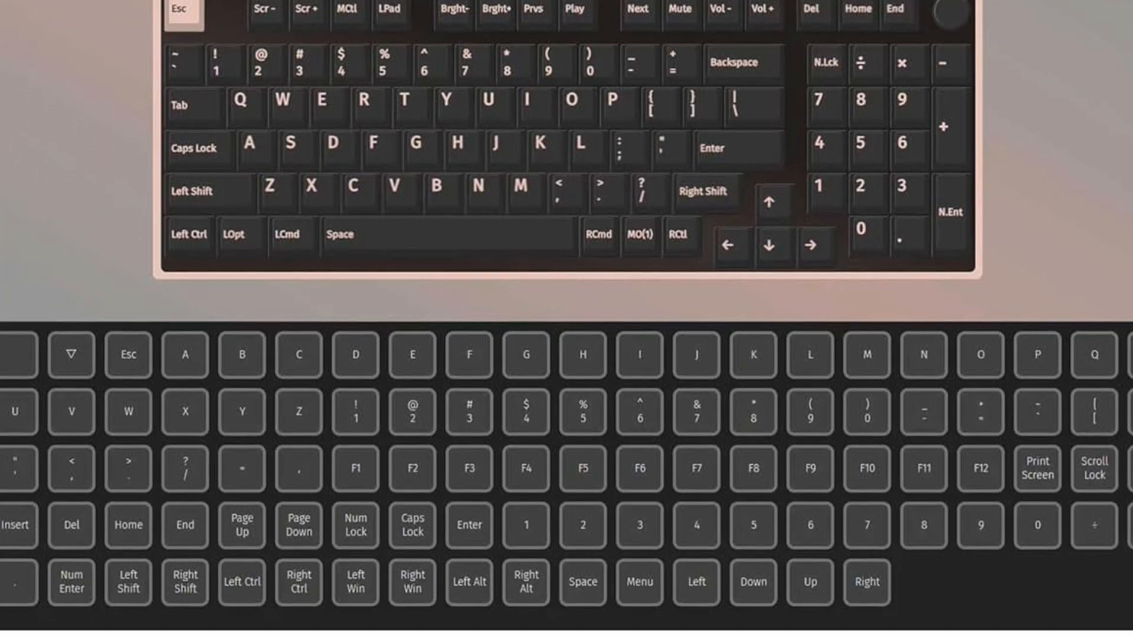
scroll("down", 3)
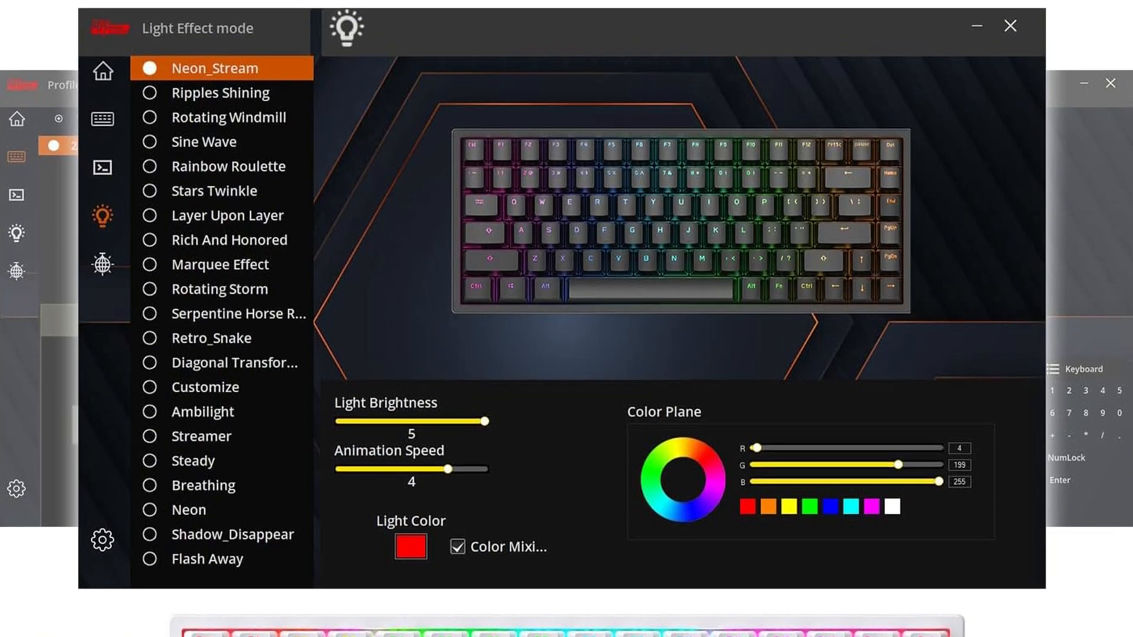
scroll("down", 3)
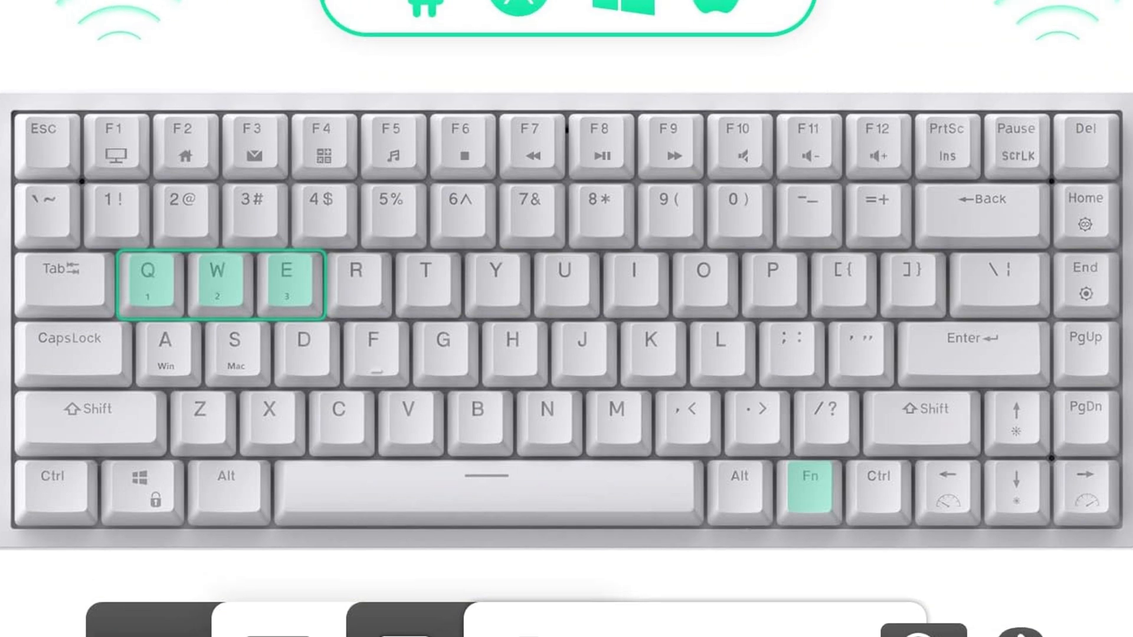
scroll("down", 3)
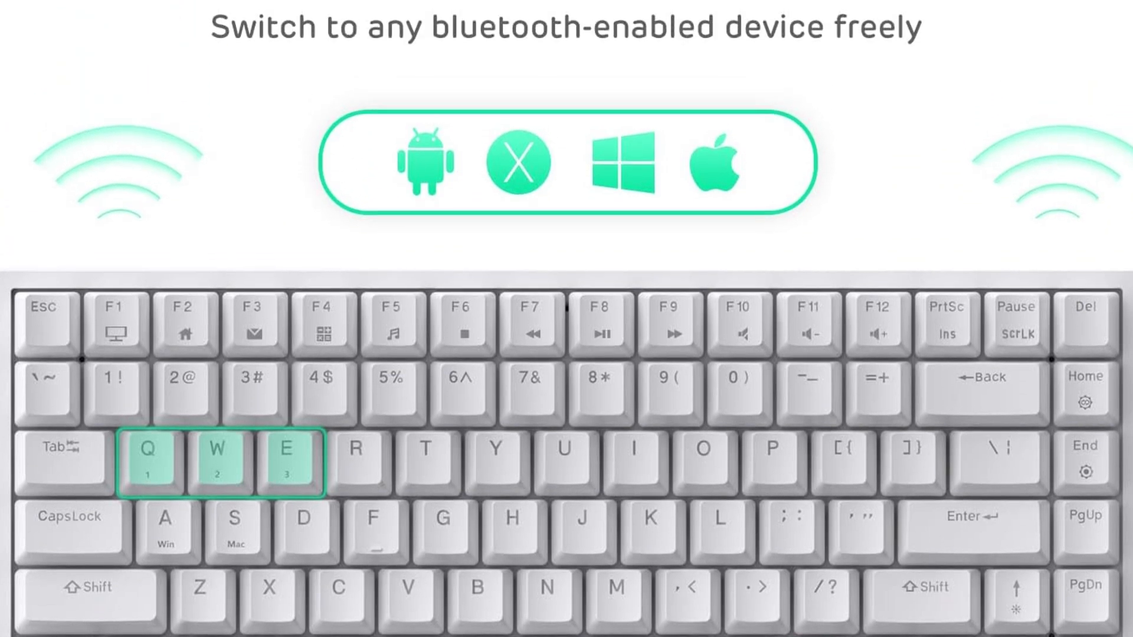
scroll("down", 3)
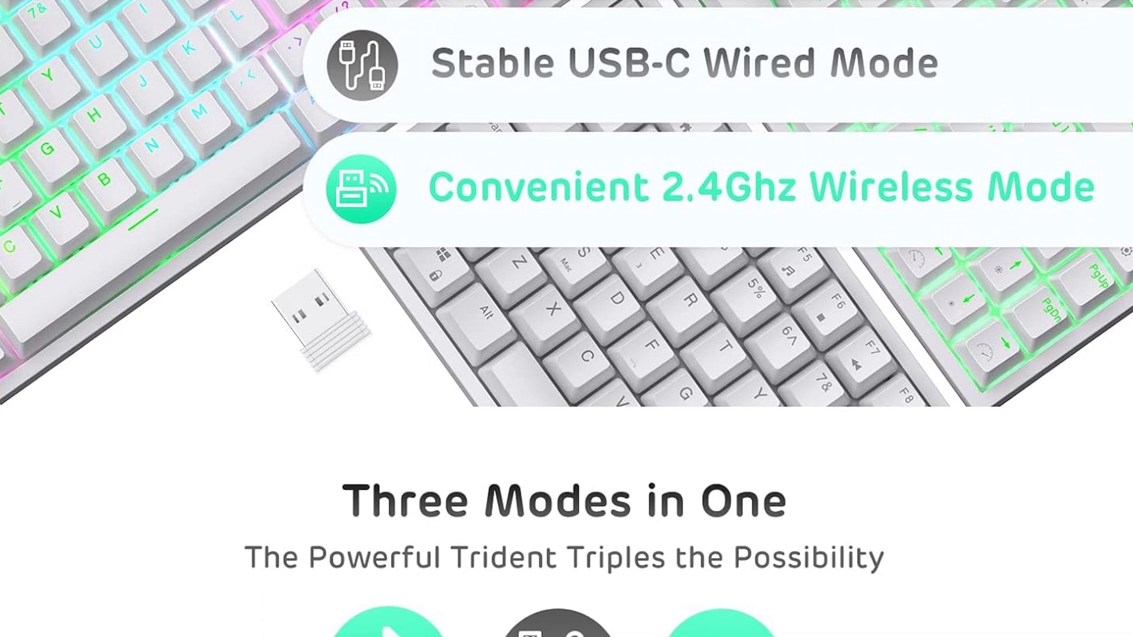
scroll("down", 3)
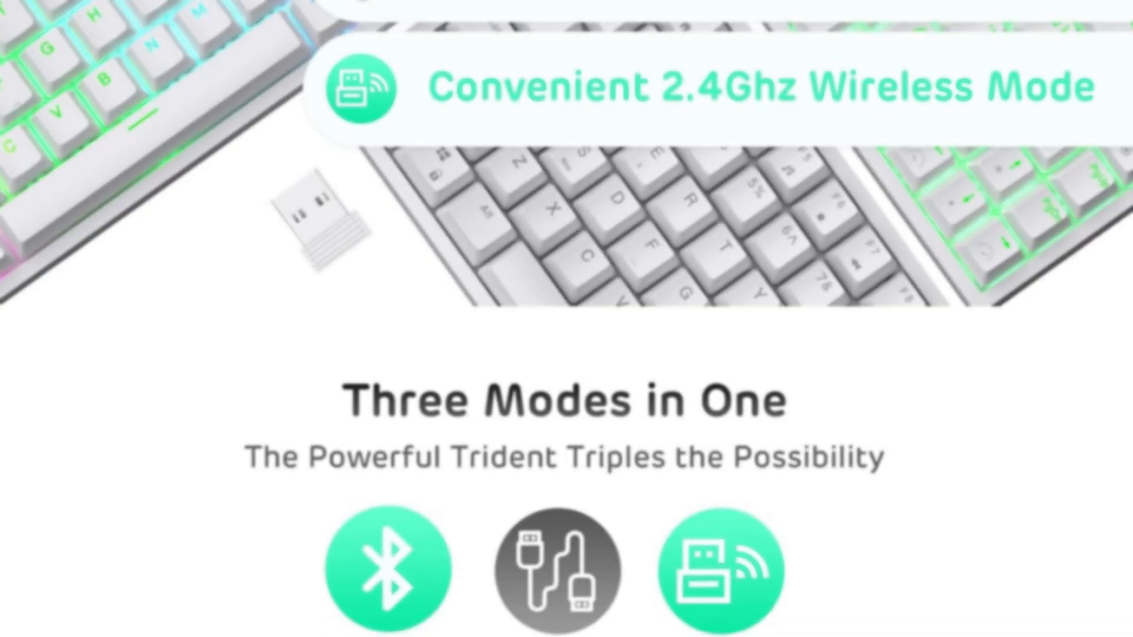
scroll("down", 3)
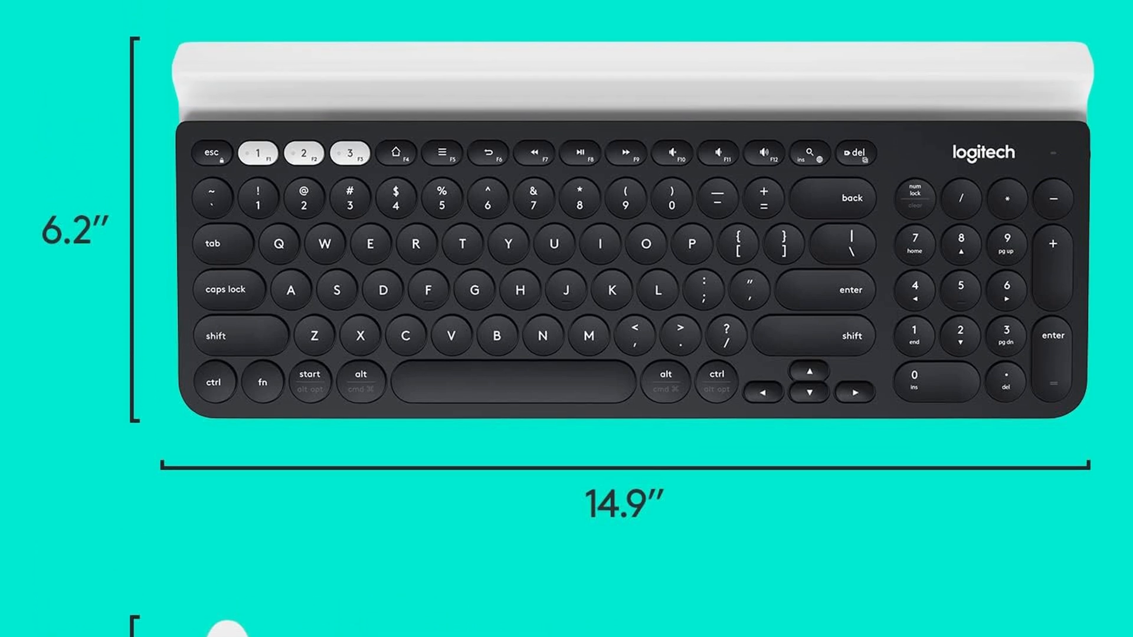